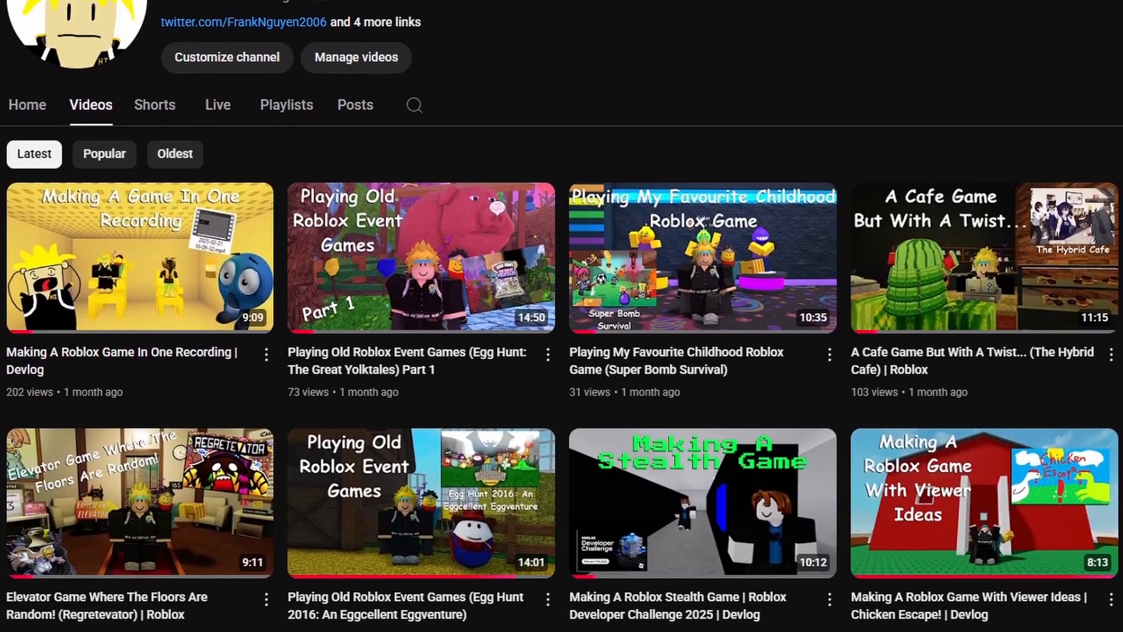
# Start a playtest showing the left player view beside the Player 2 Missing panel
pyautogui.scroll(-3)
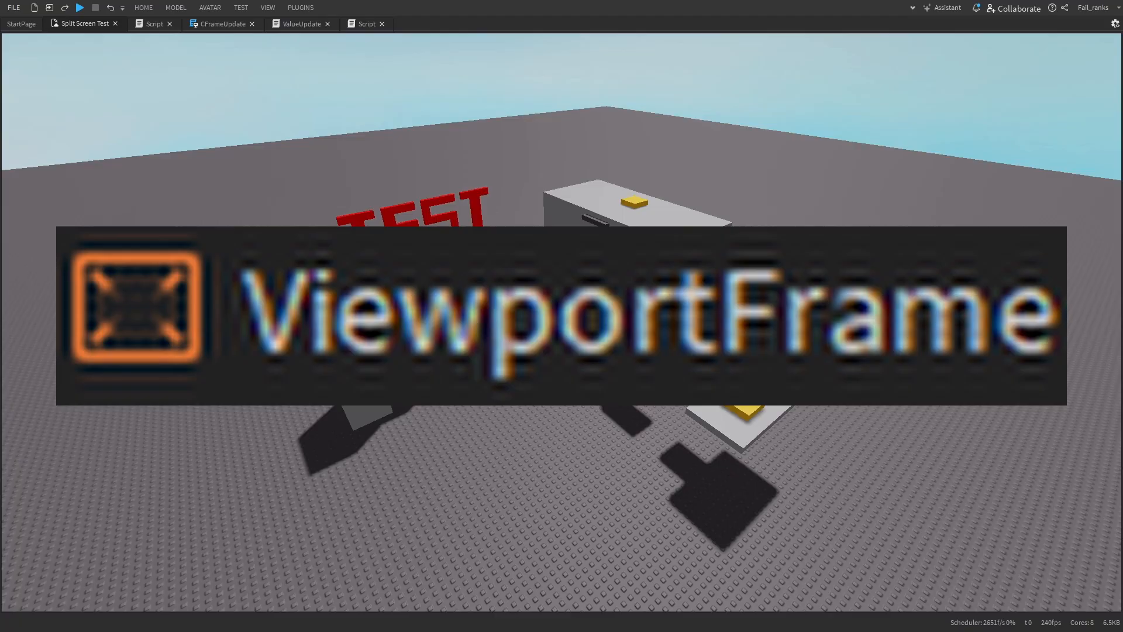
pyautogui.click(80, 7)
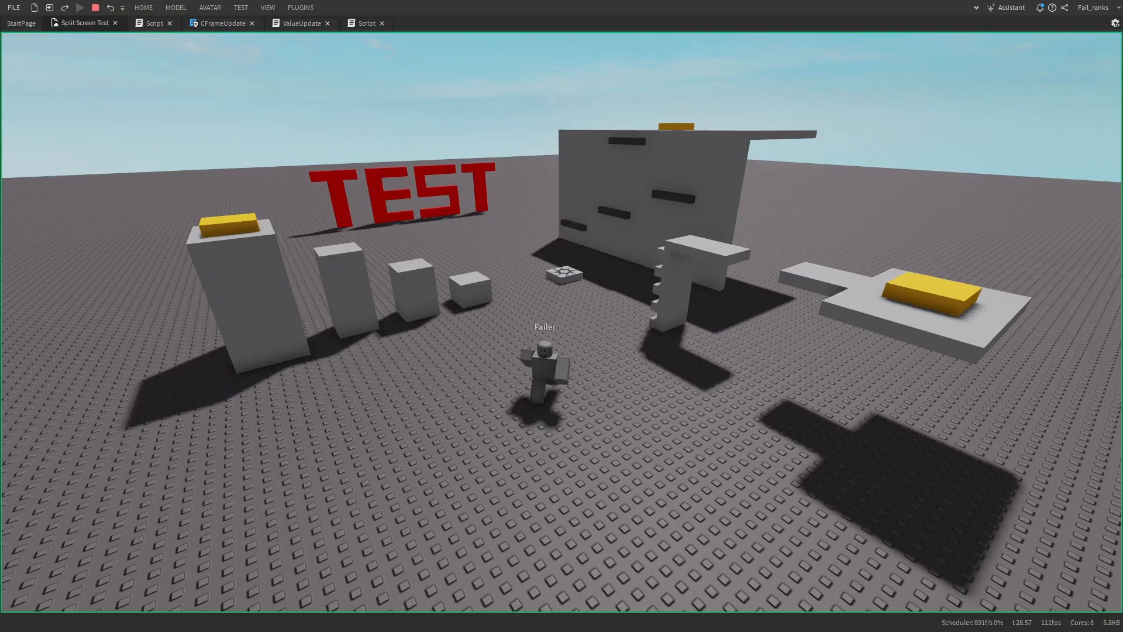
pyautogui.click(79, 8)
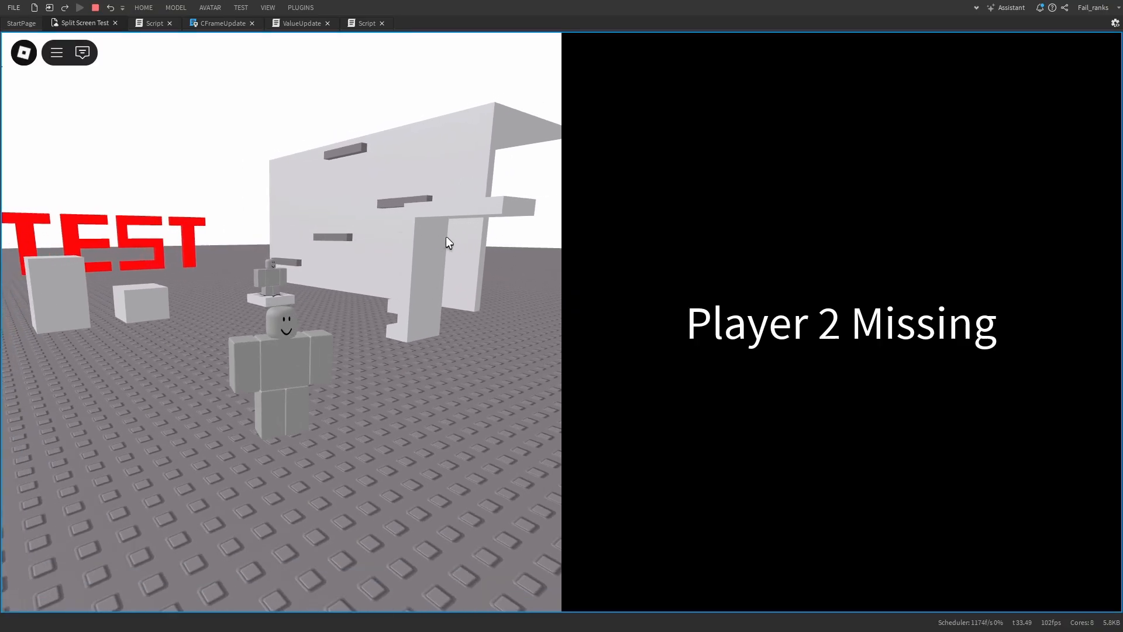